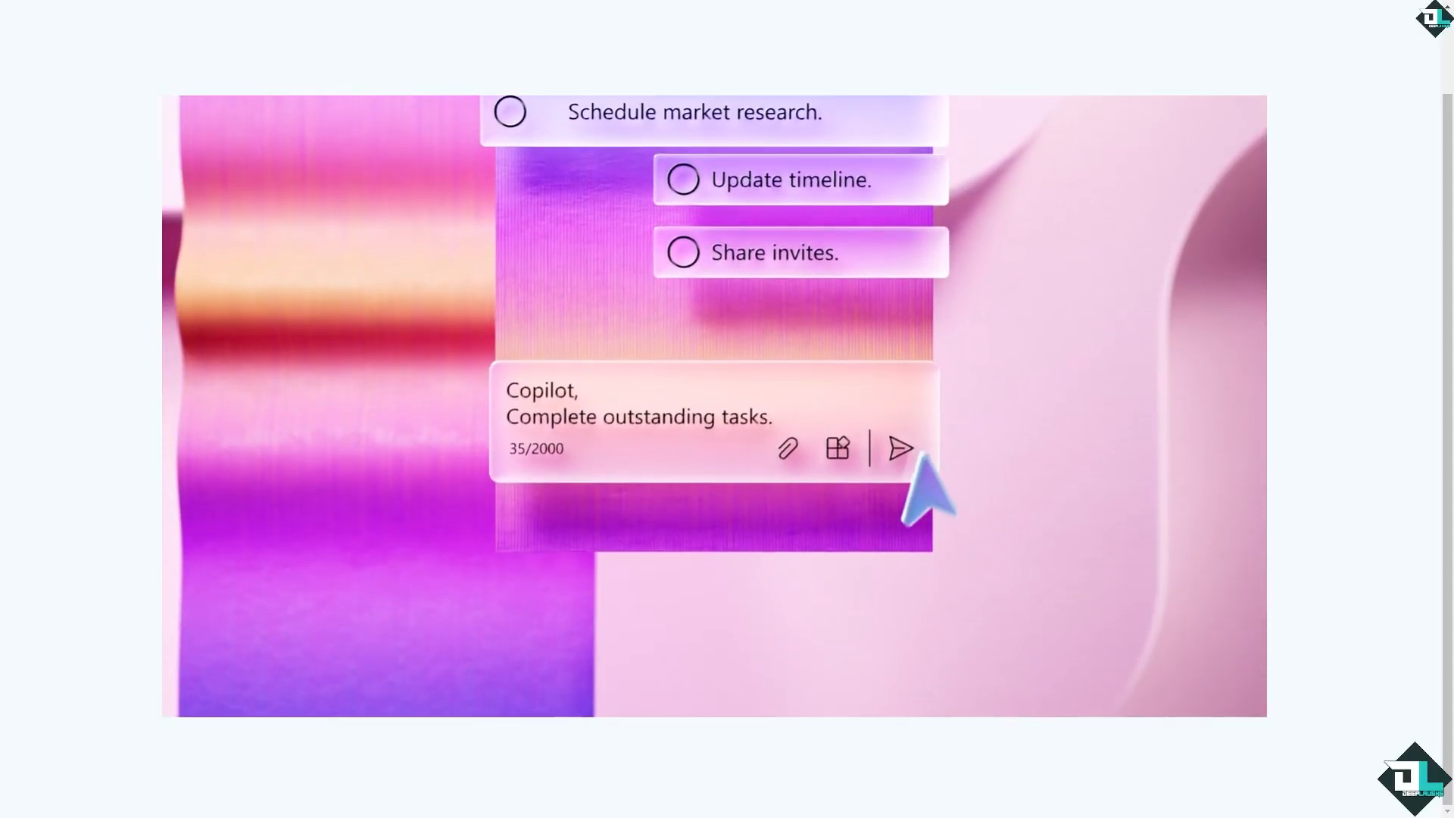
Open the Microsoft Planner web welcome page with its sign-in and mobile app options.
left_click(899, 448)
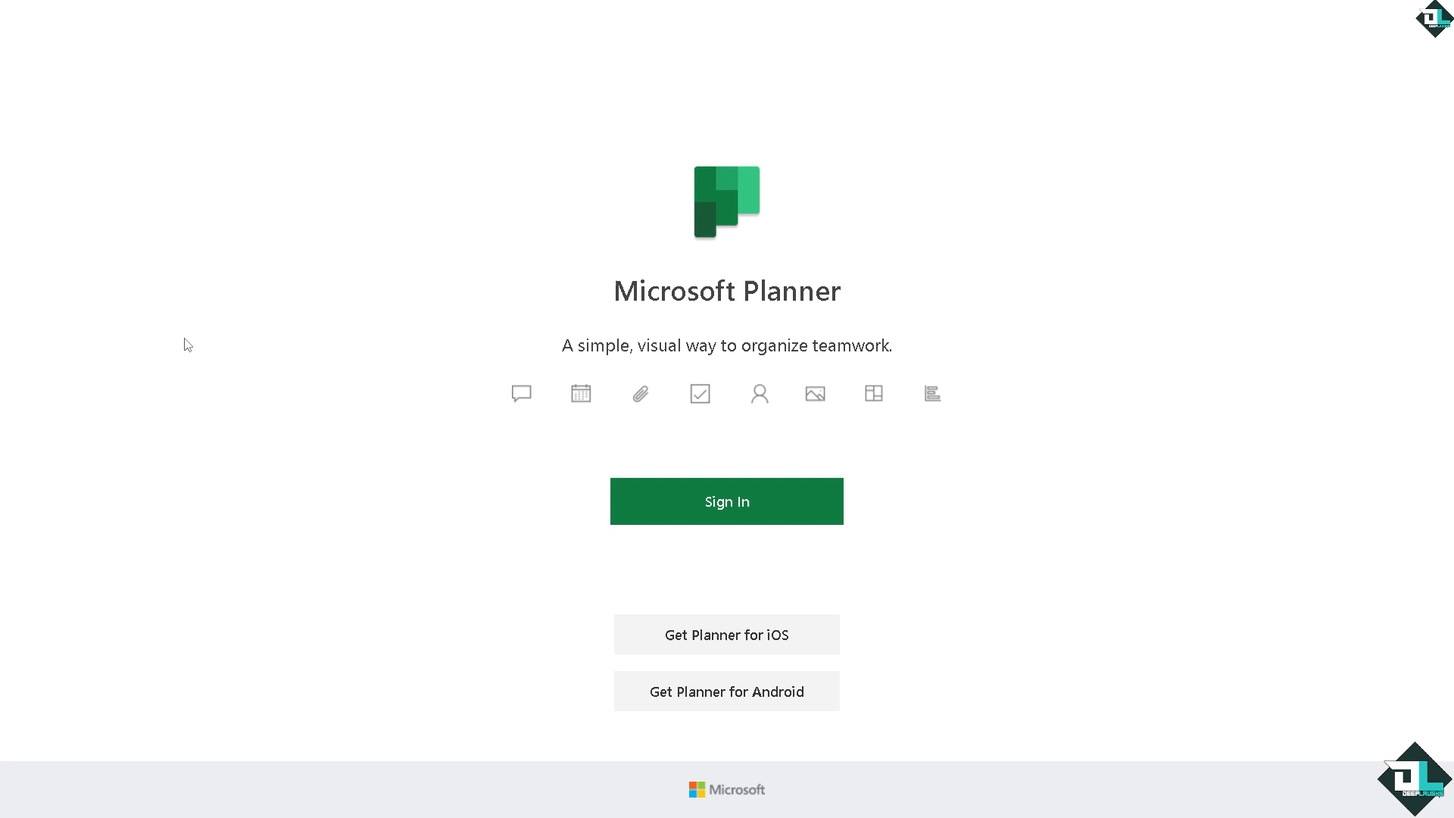
mouse_move(195, 346)
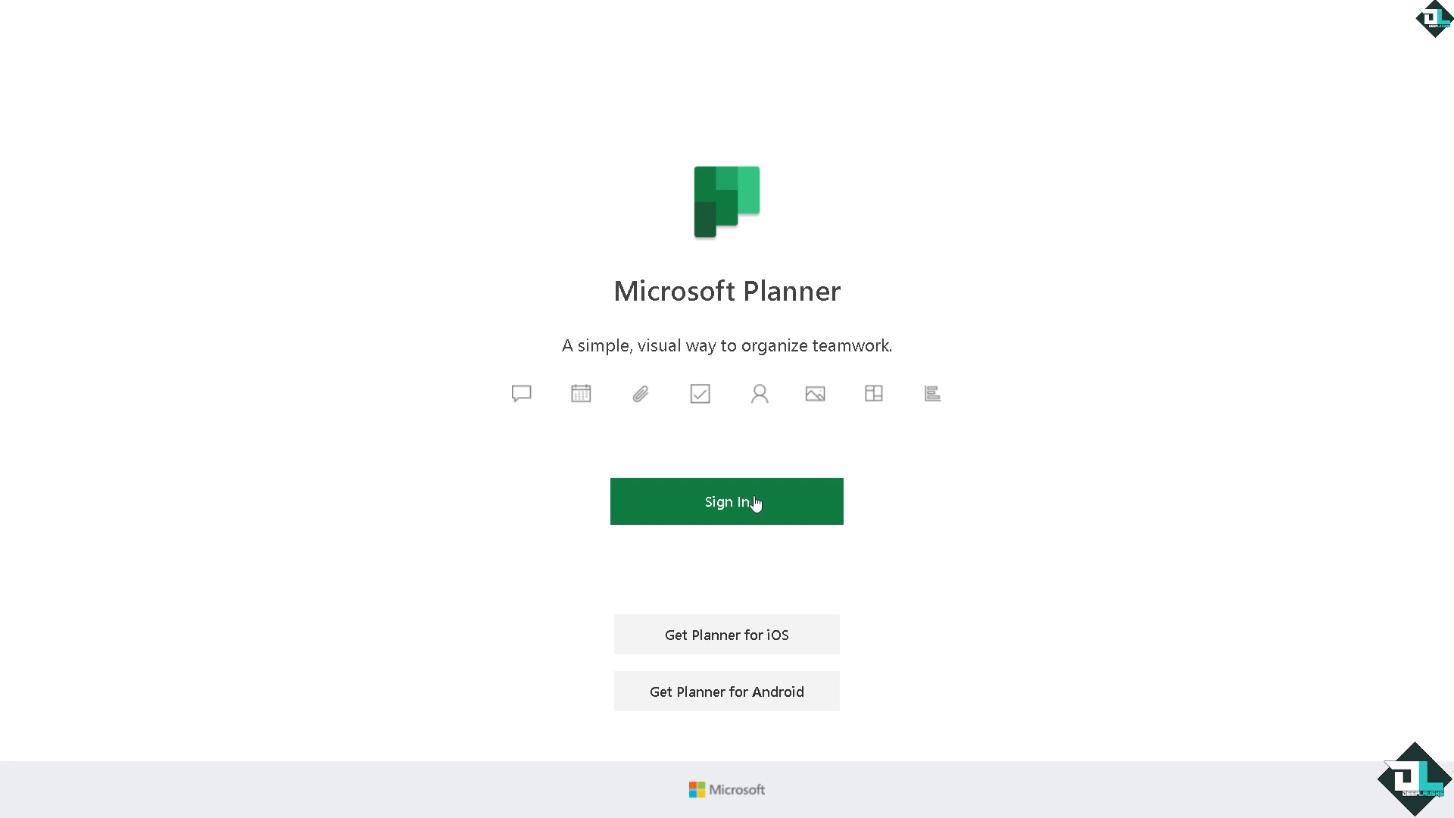
mouse_move(713, 652)
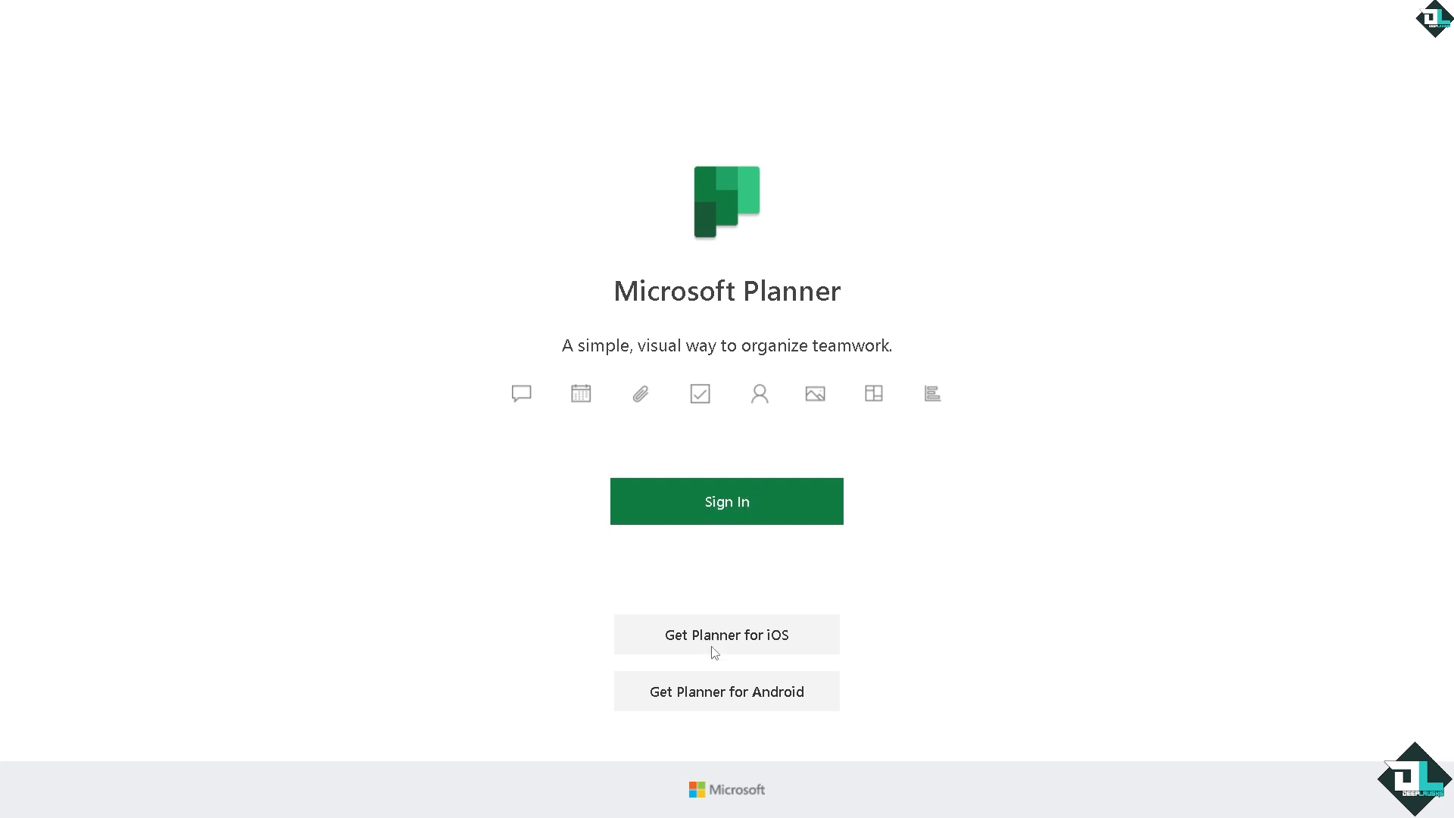
mouse_move(748, 636)
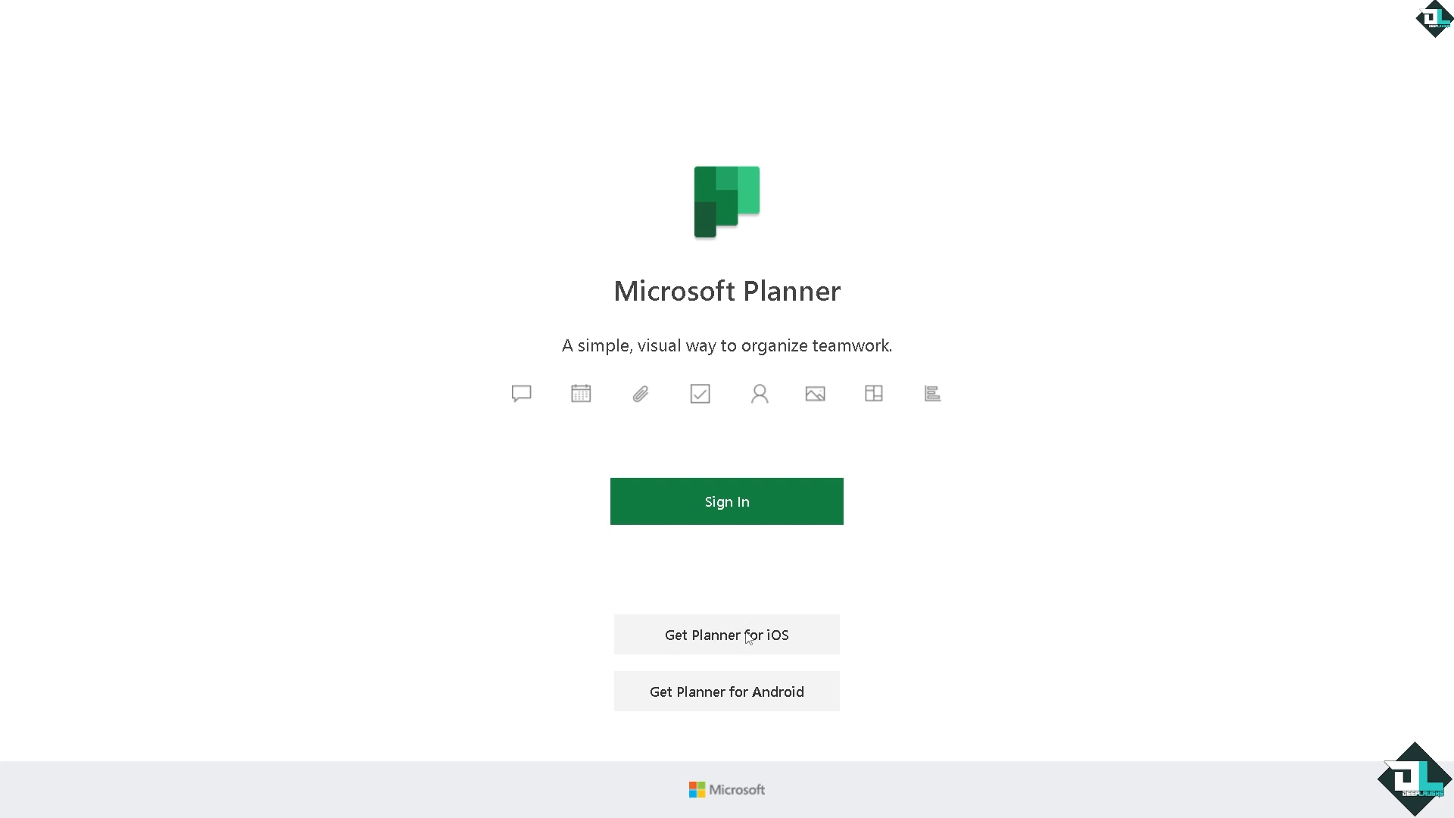
mouse_move(734, 703)
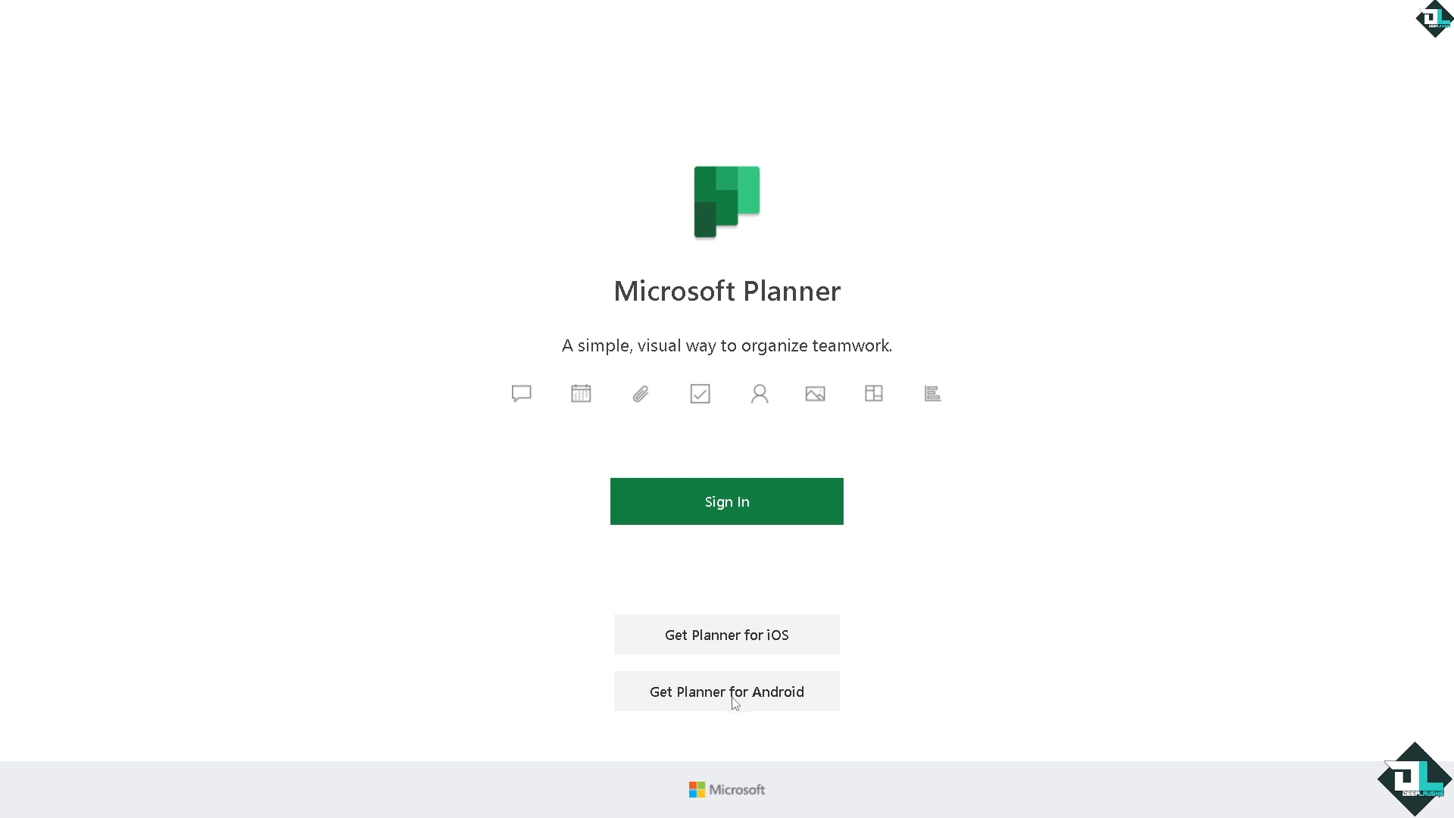
mouse_move(186, 494)
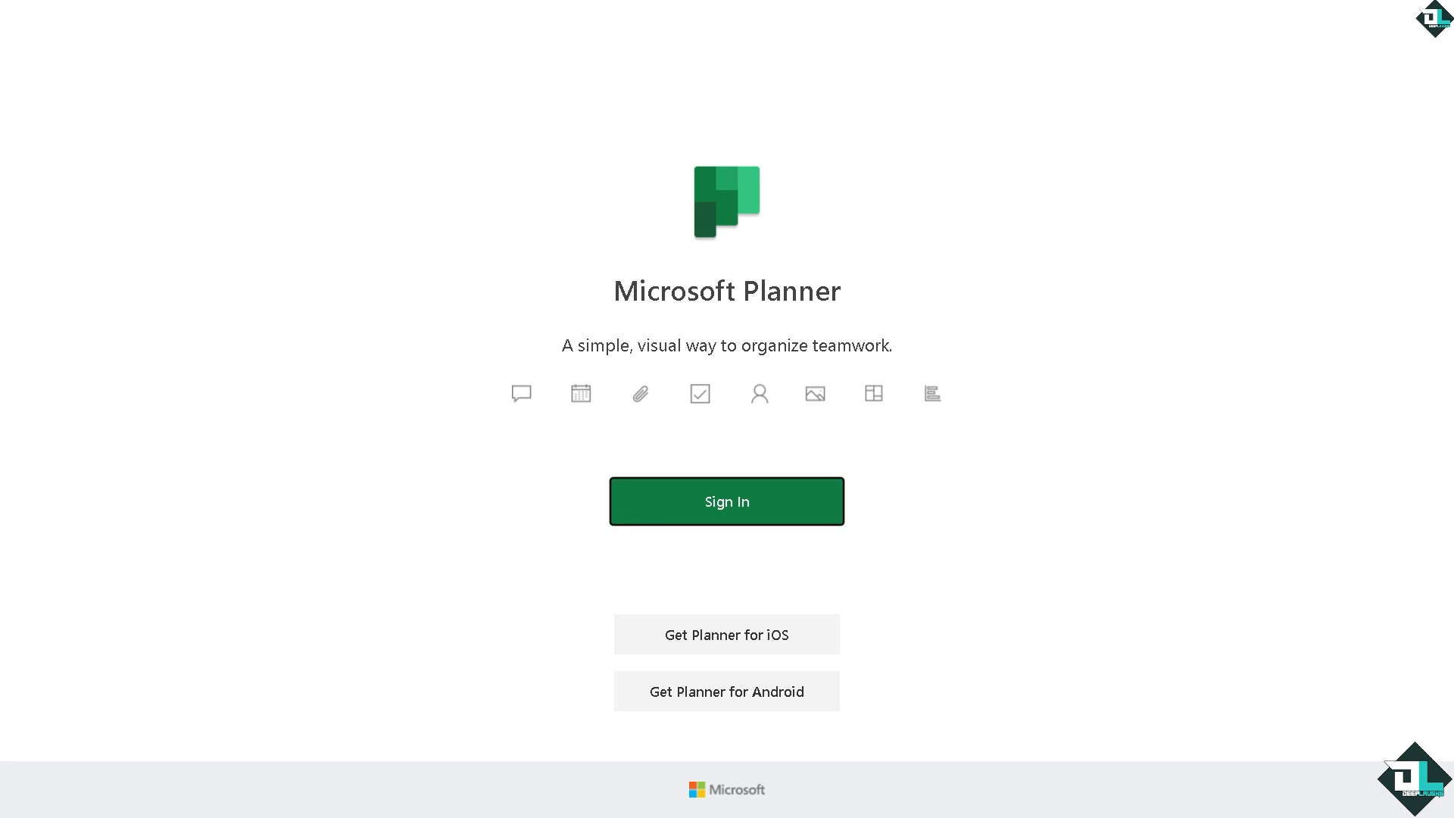
Sign in with the existing account, which is rejected for not being in the tenant.
left_click(726, 501)
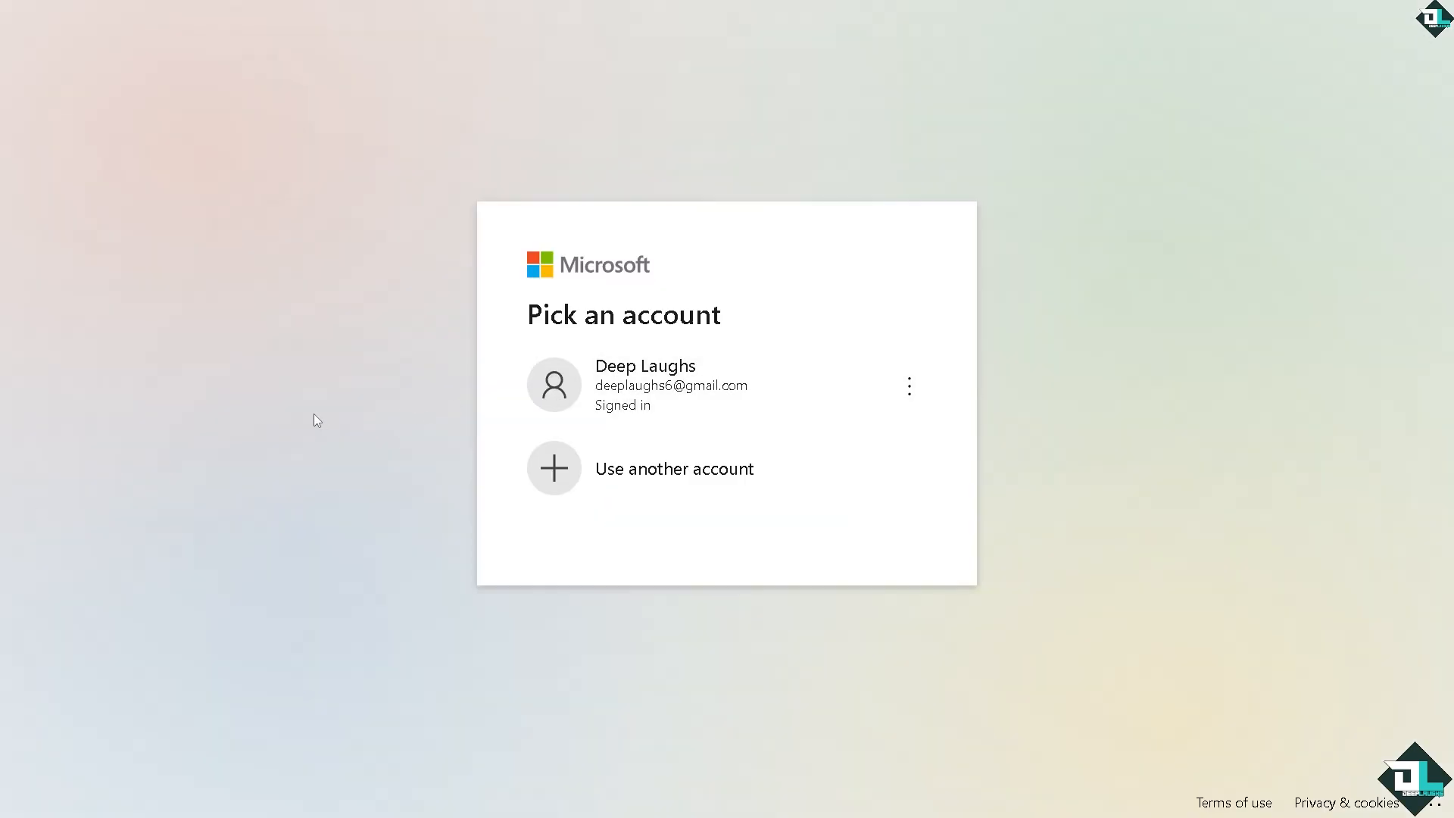
mouse_move(637, 389)
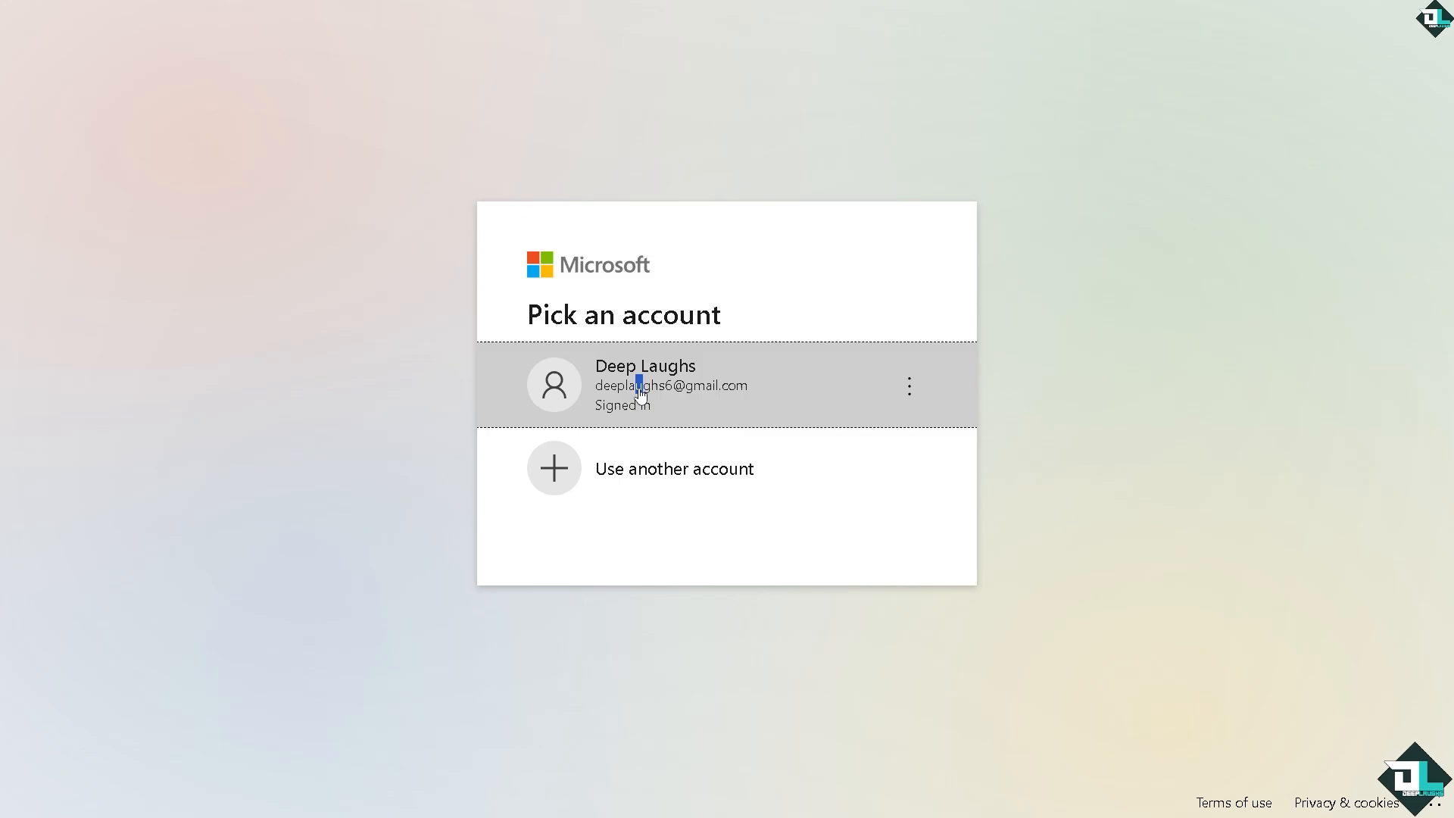
left_click(667, 383)
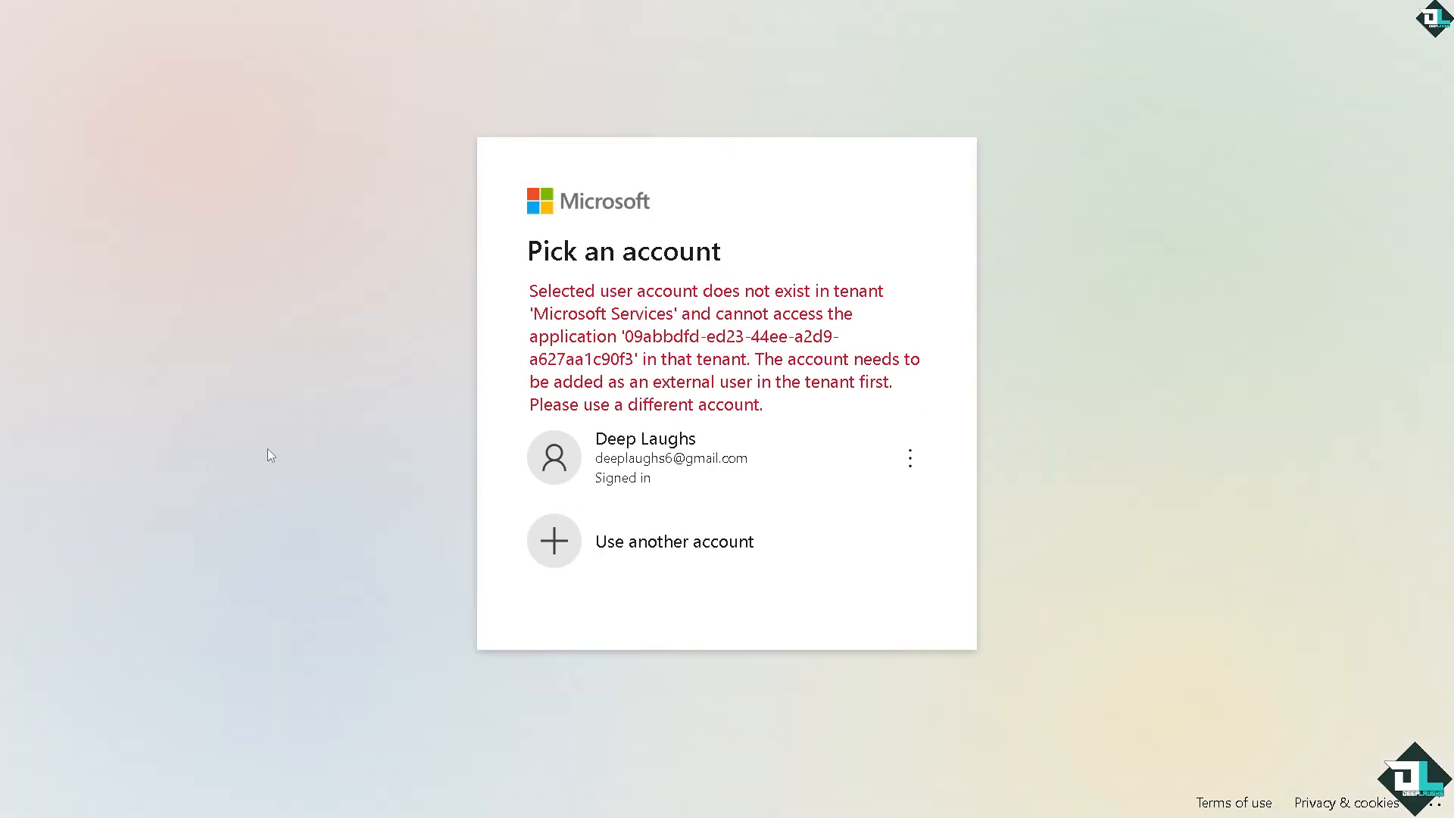
mouse_move(481, 341)
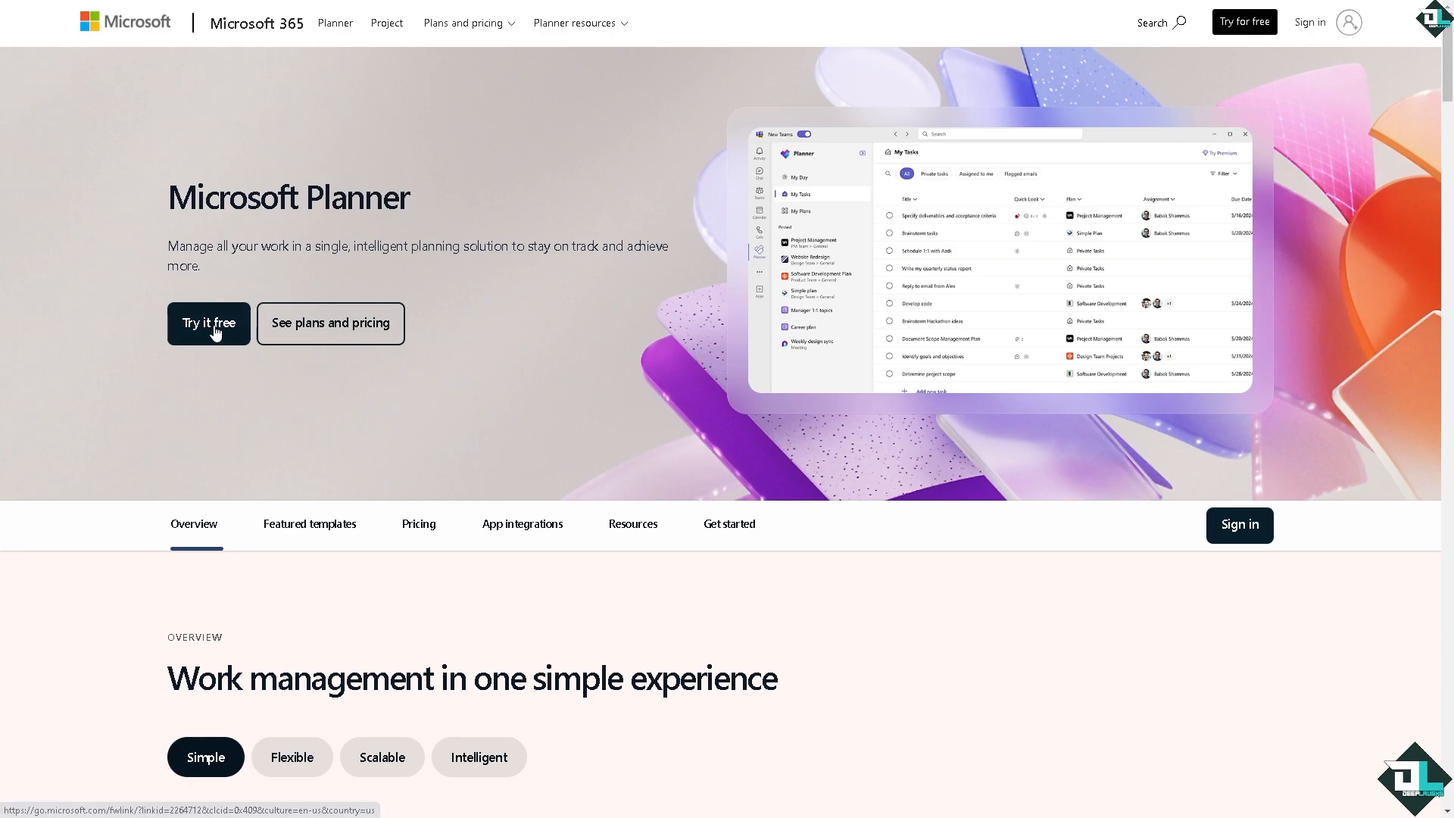
Start the free Planner trial and continue into the Microsoft Teams apps catalogue.
left_click(207, 323)
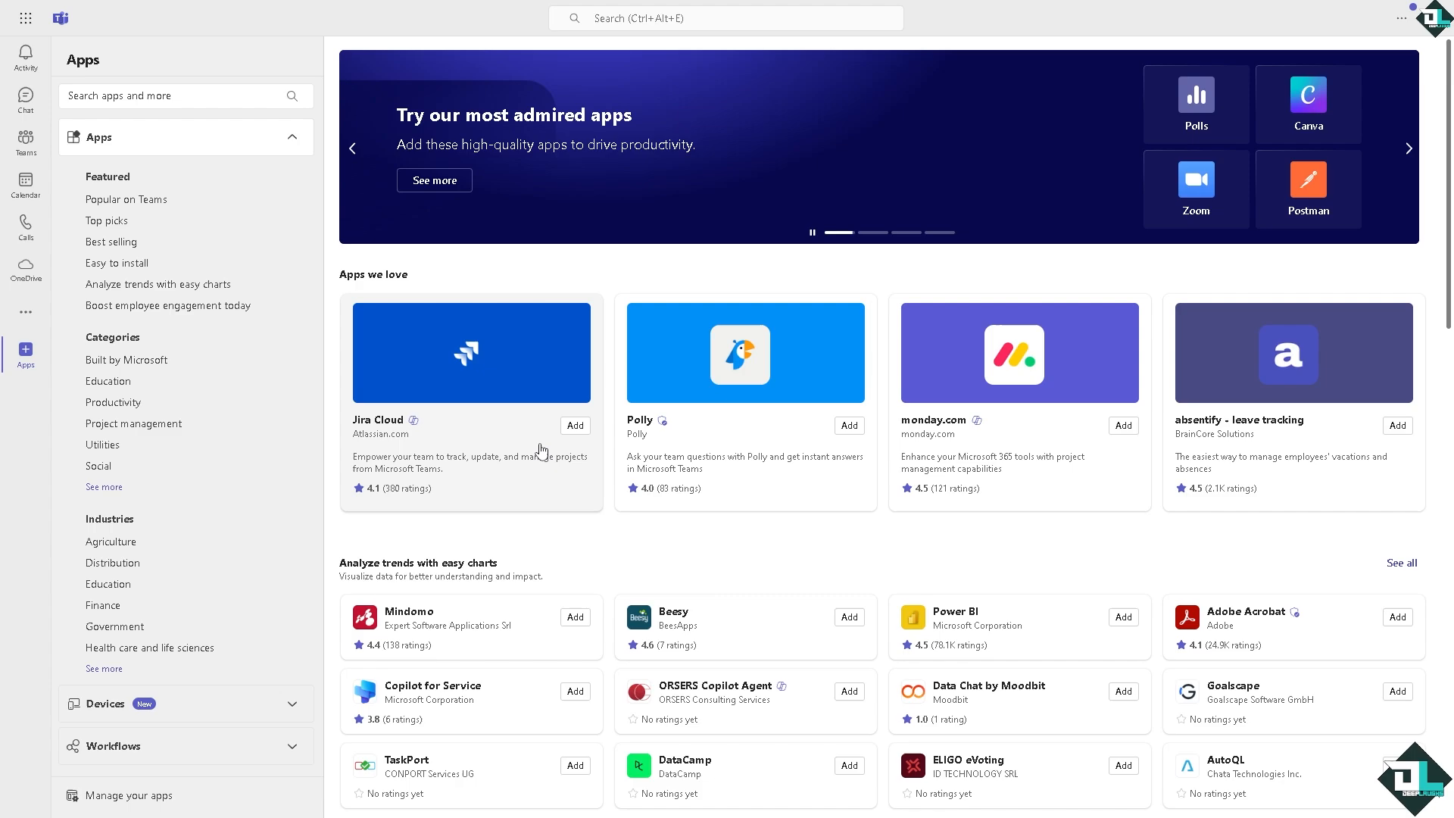
Find Planner under Popular on Teams and bring up its Let's go setup dialog.
scroll("down", 3)
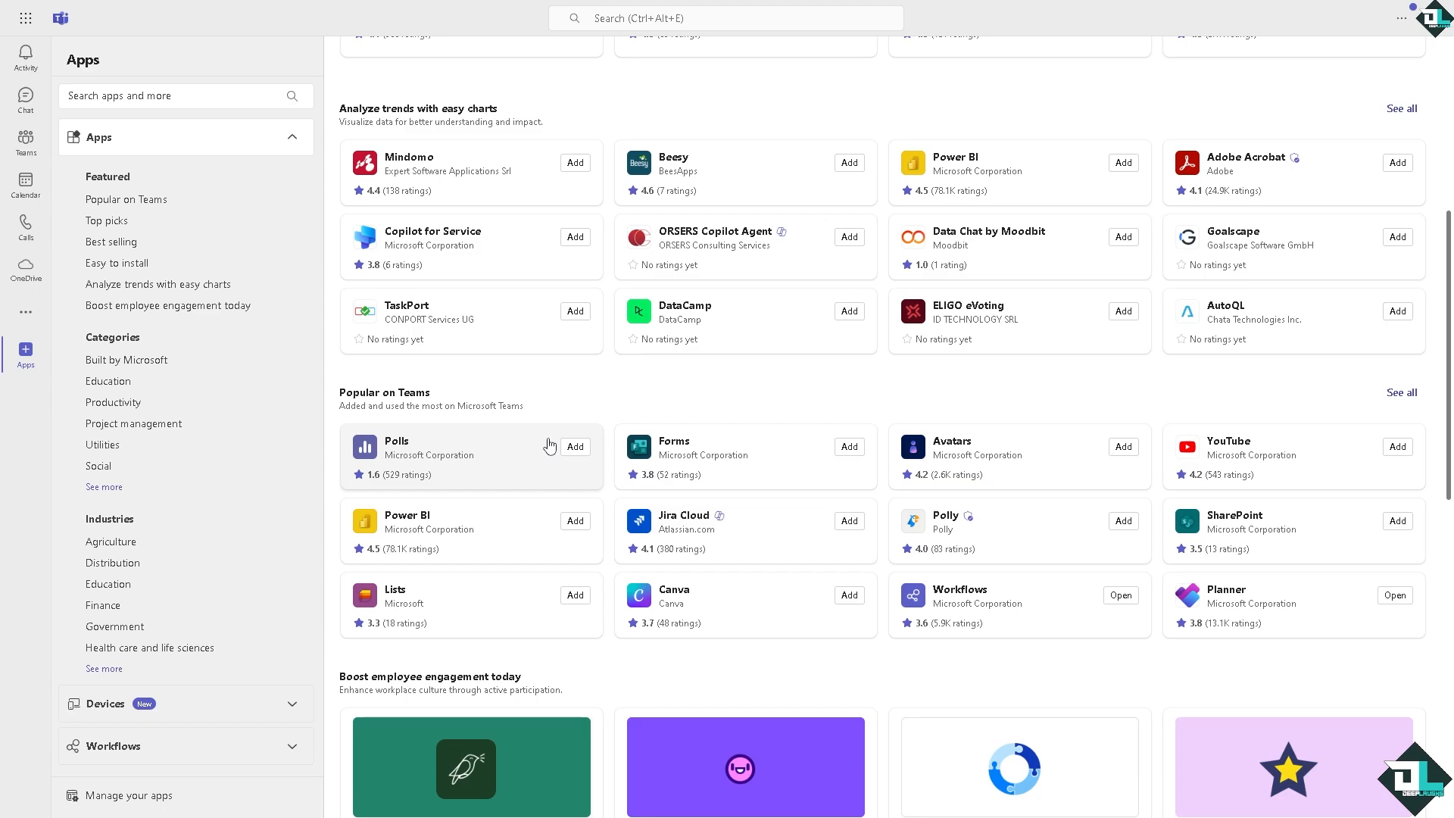
mouse_move(976, 475)
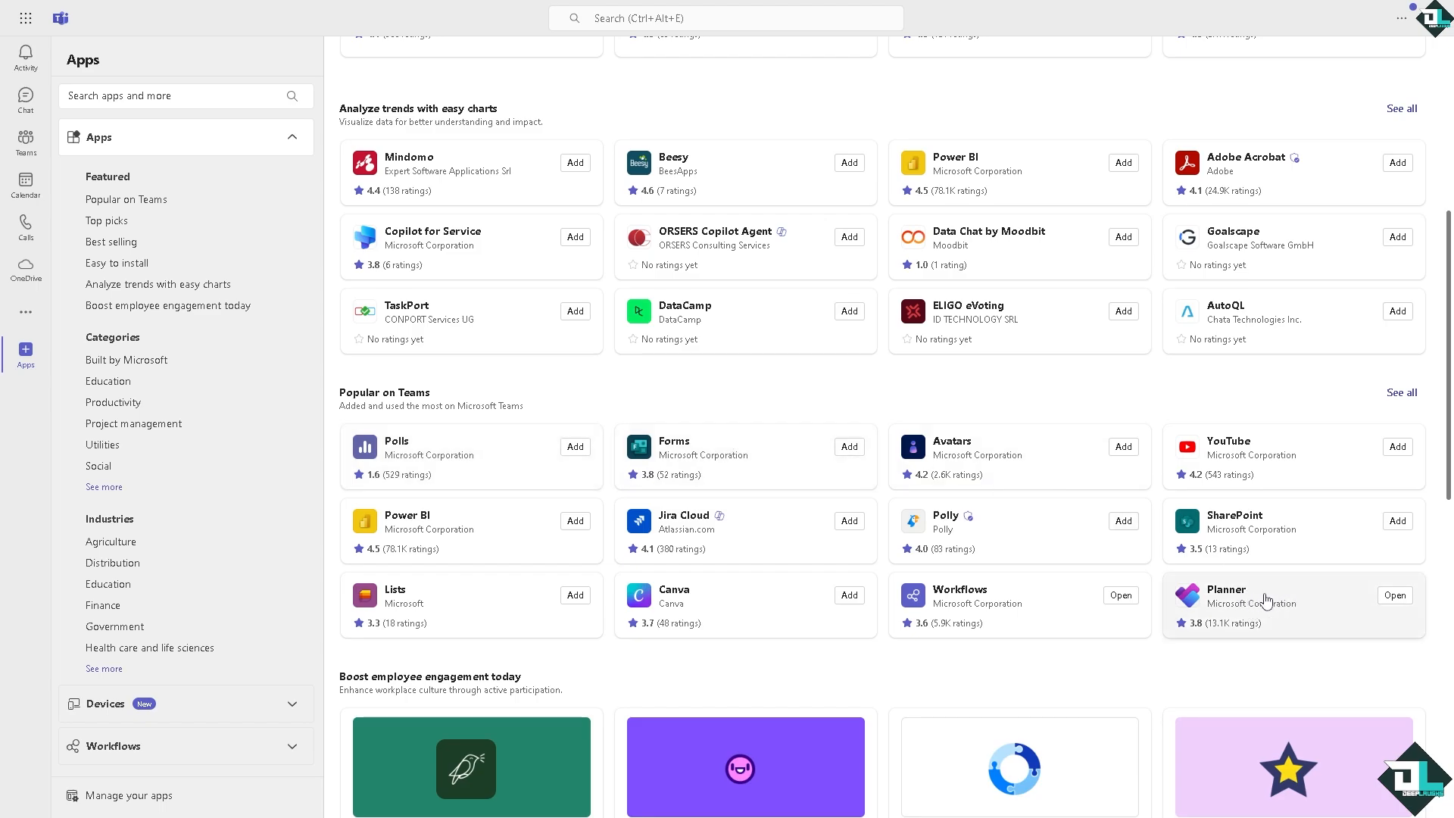
mouse_move(1258, 602)
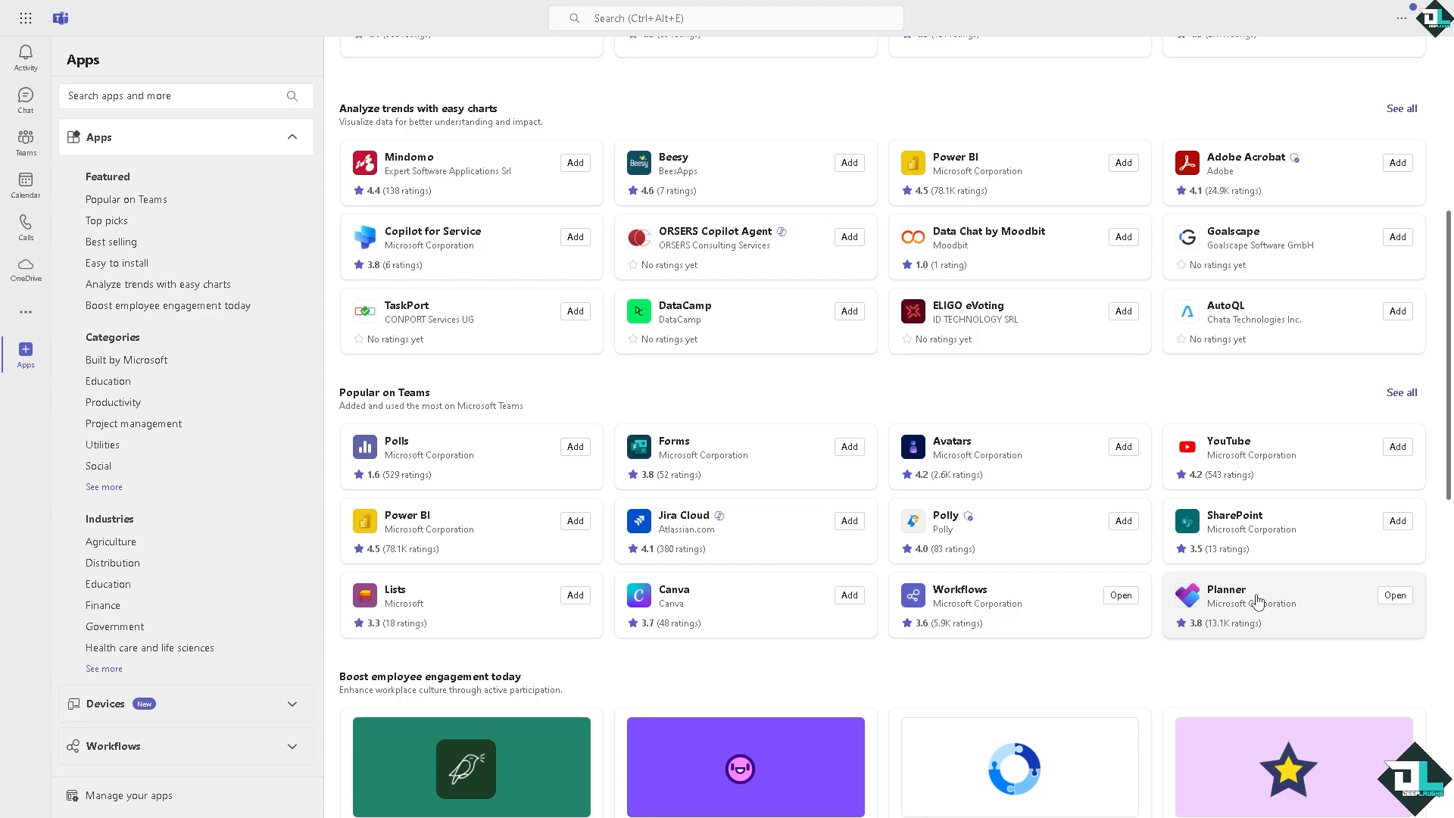
left_click(1392, 595)
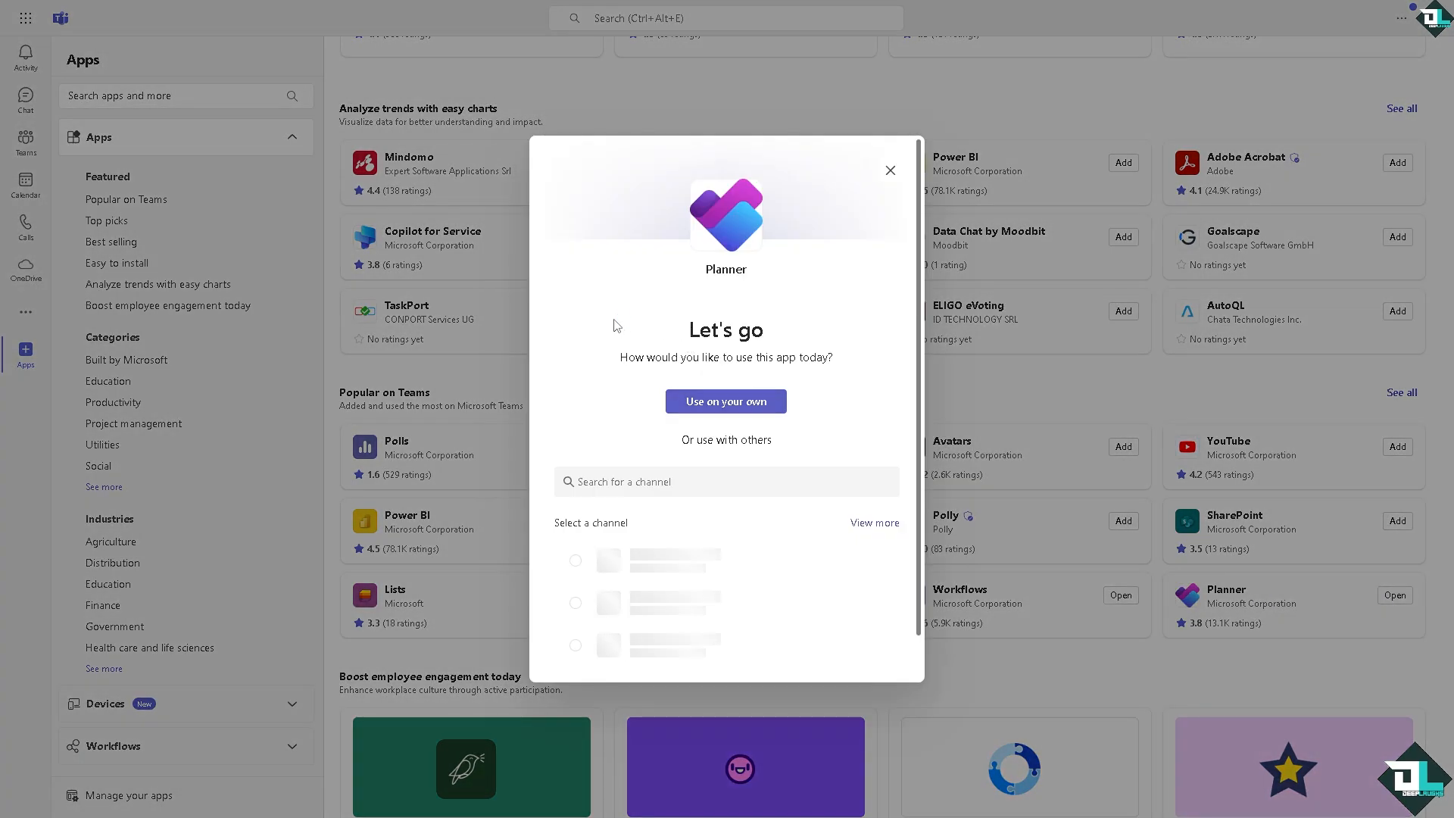
left_click(726, 481)
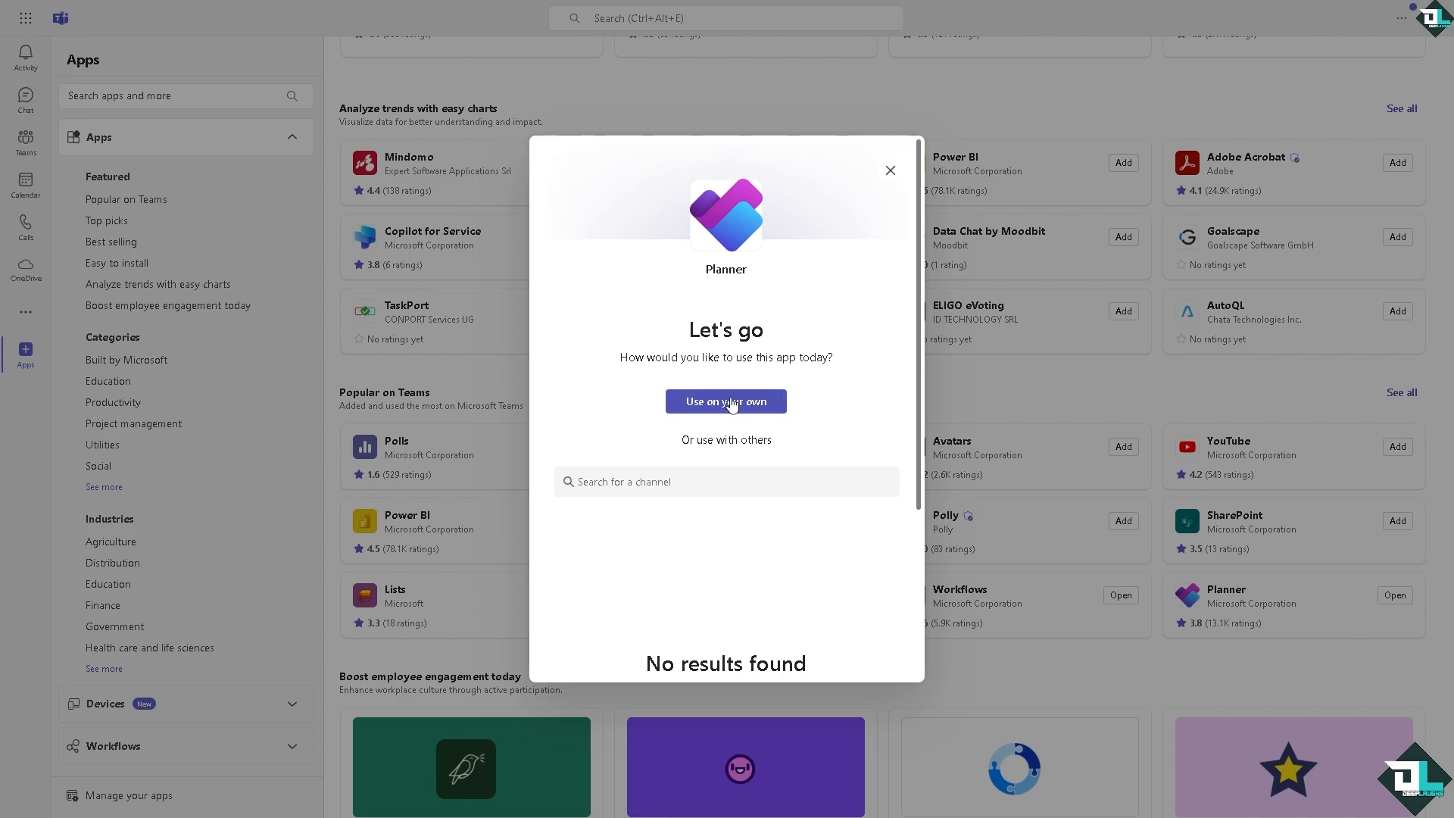
Use Planner on your own, open a plan from My Plans, and start a 'Microsoft Planner on Desktop' task.
left_click(726, 401)
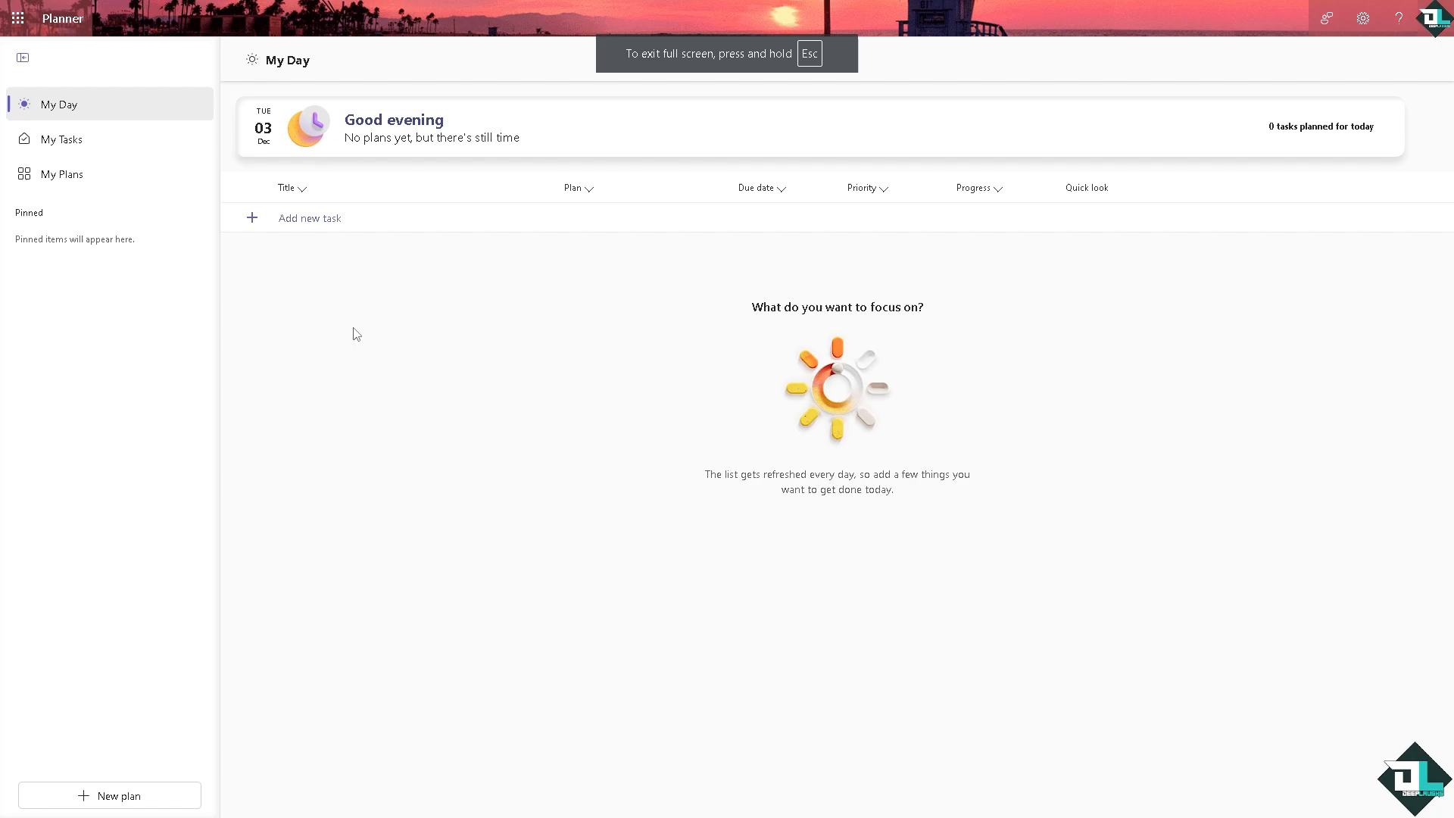
mouse_move(364, 309)
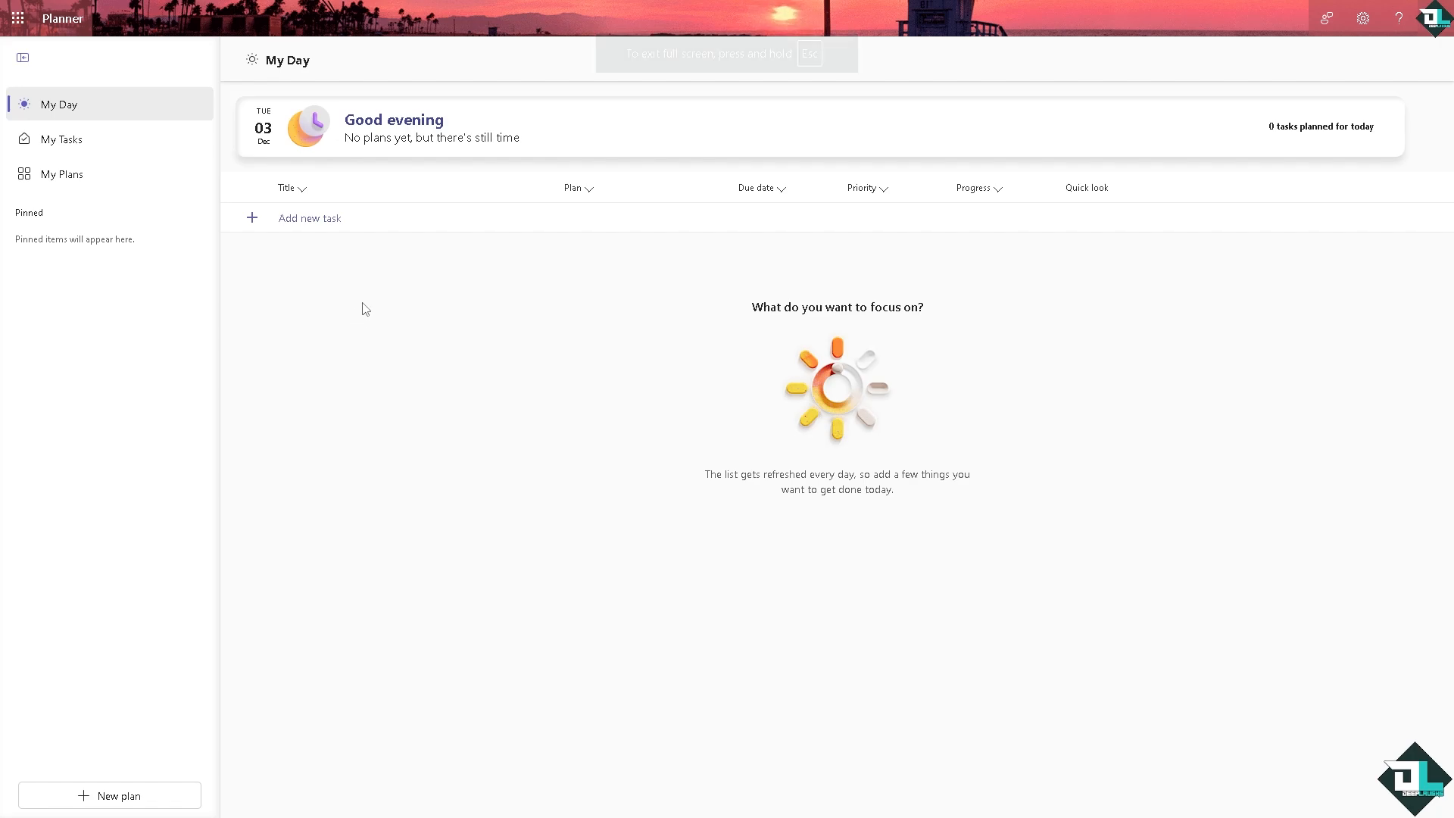
mouse_move(62, 174)
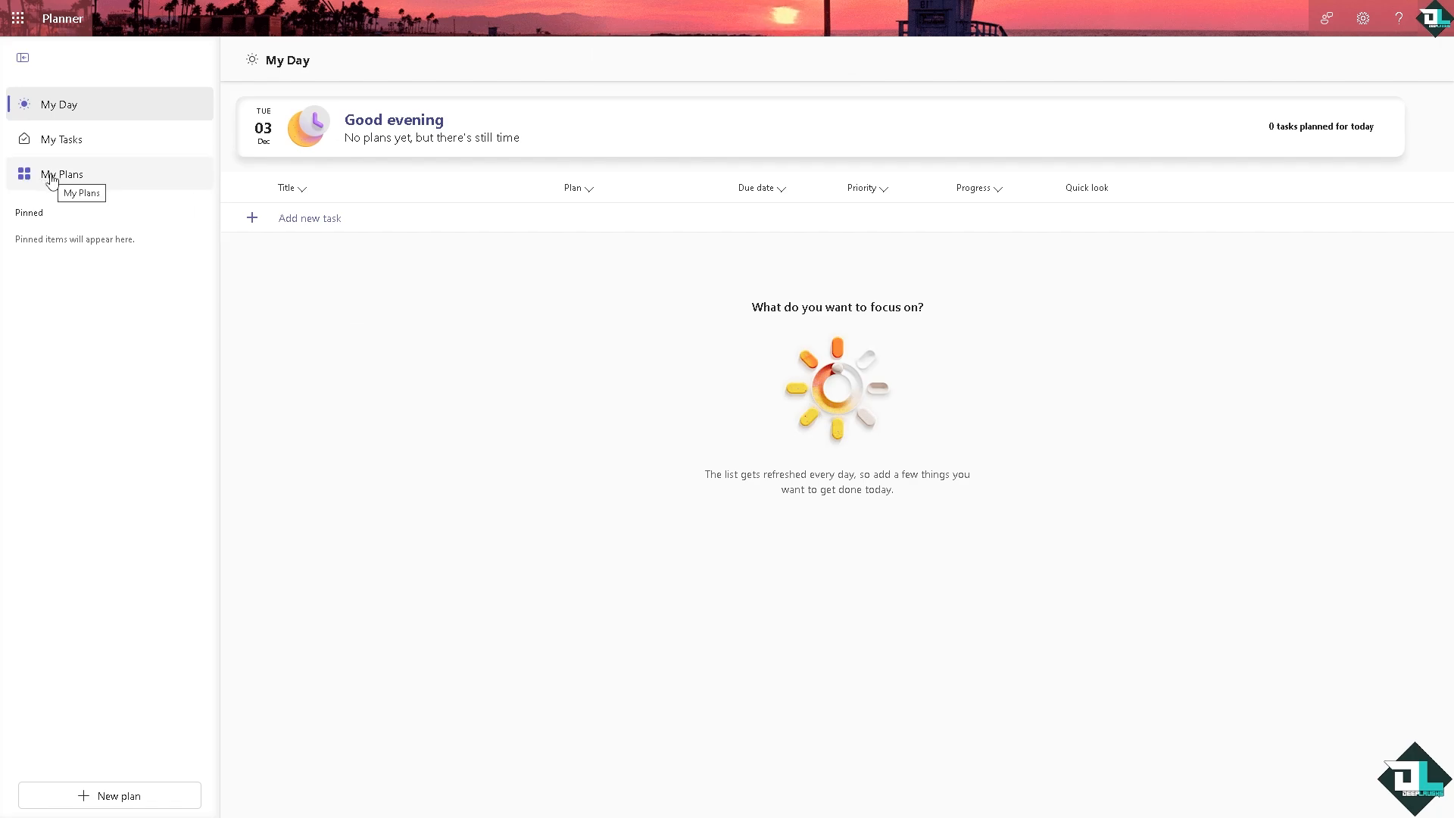
left_click(62, 174)
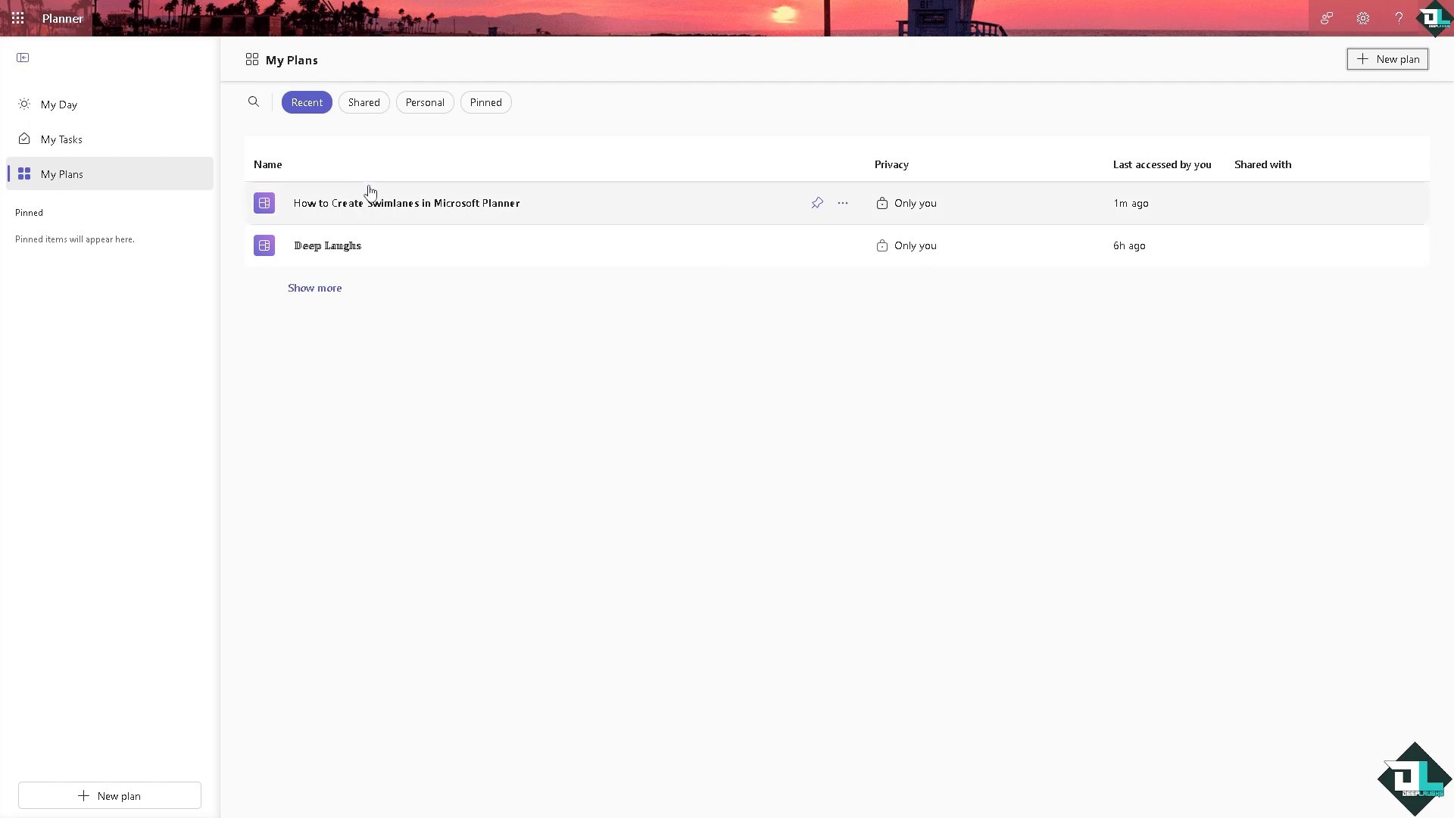
mouse_move(498, 400)
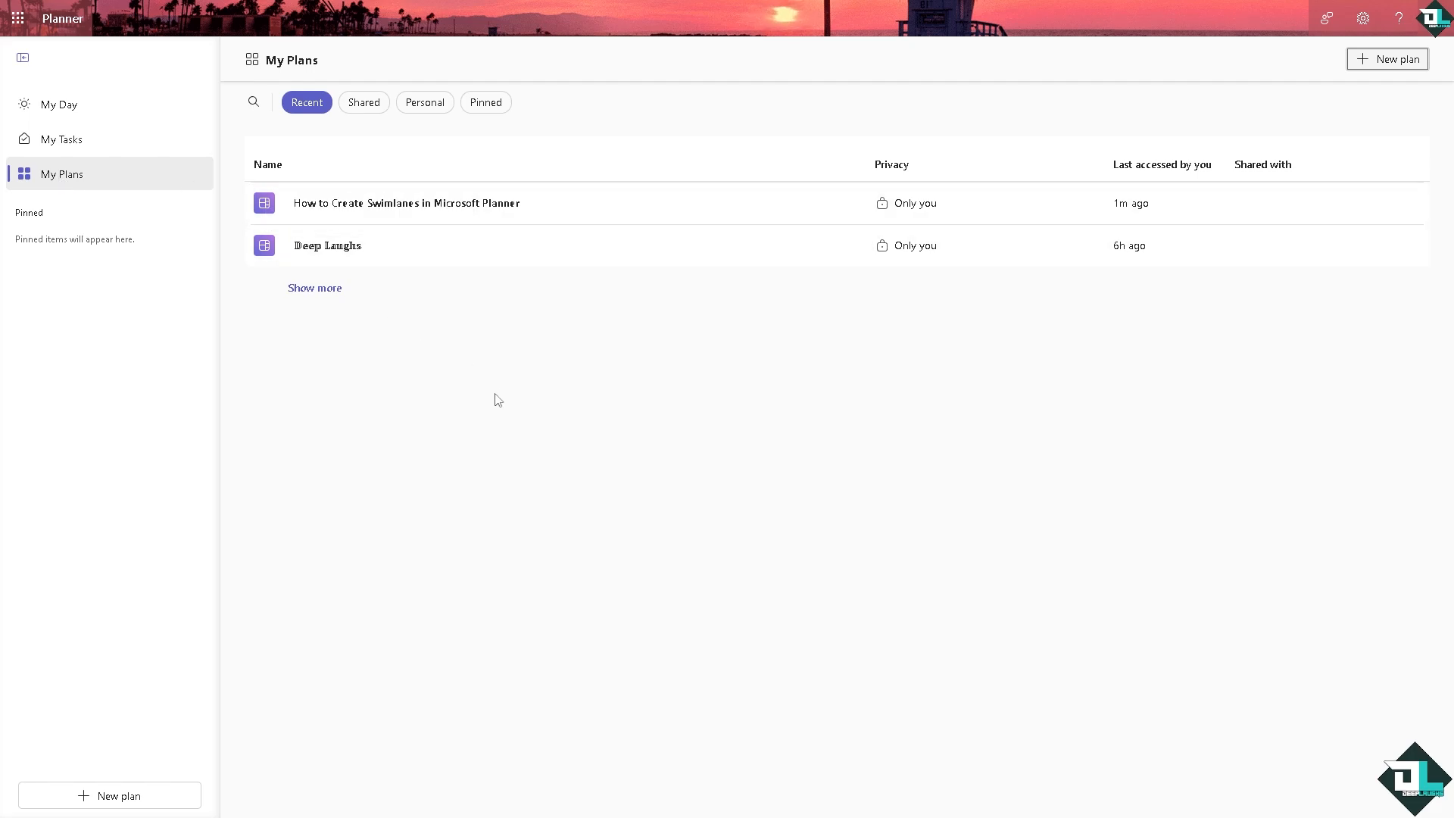
left_click(405, 203)
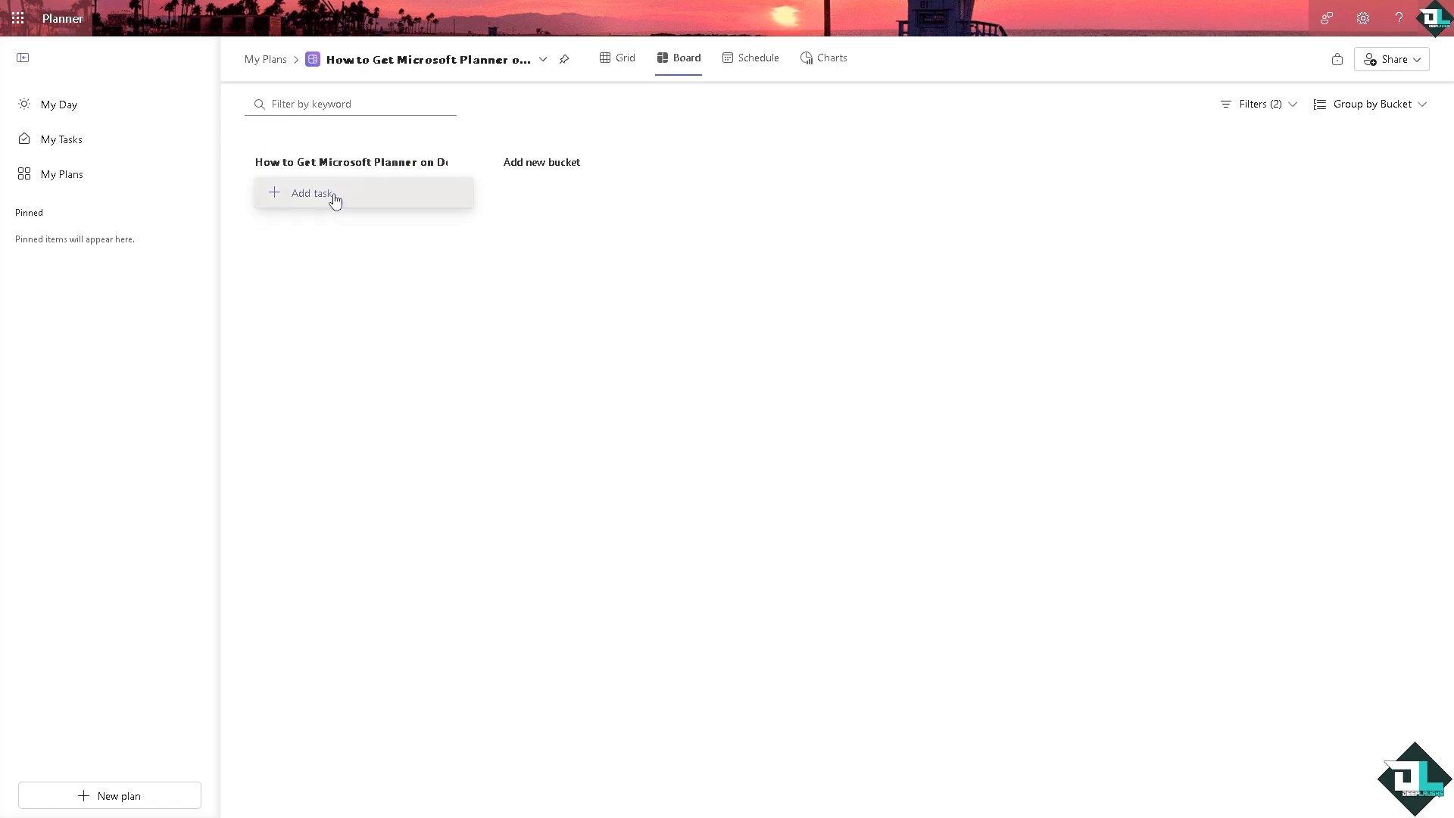
left_click(313, 193)
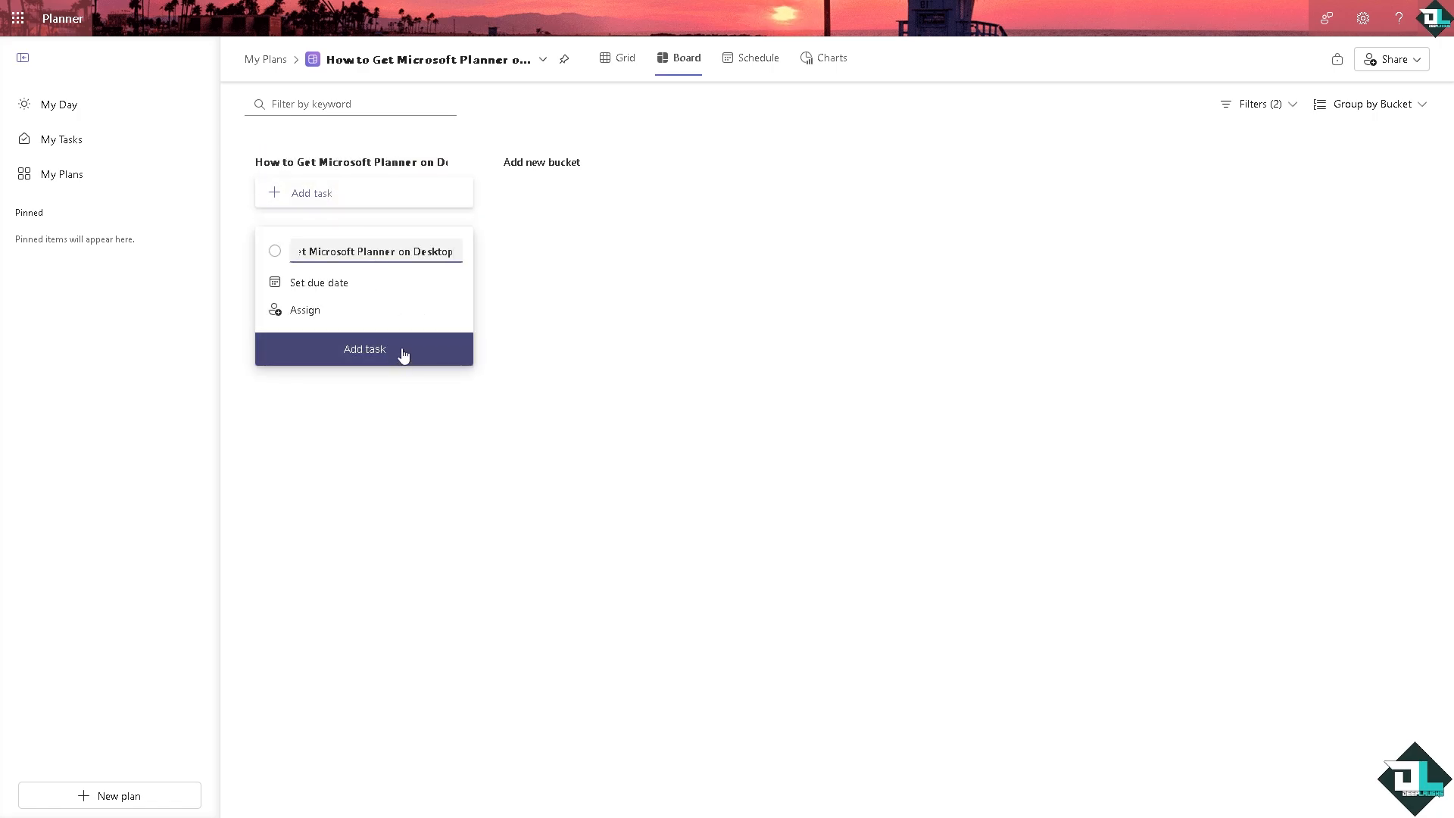